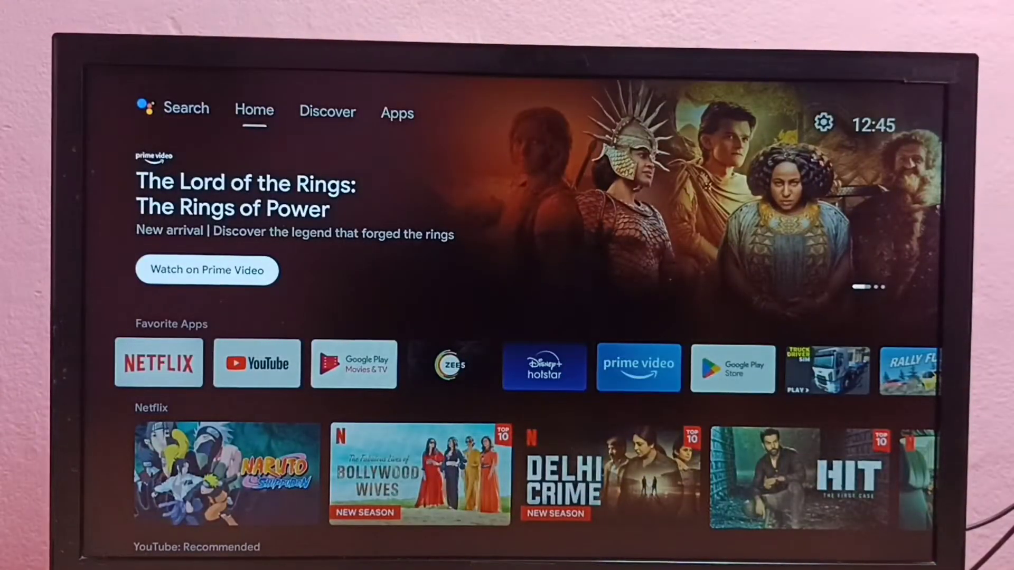
# - Leave the home feed for the Apps page listing installed apps and games
pyautogui.scroll(-3)
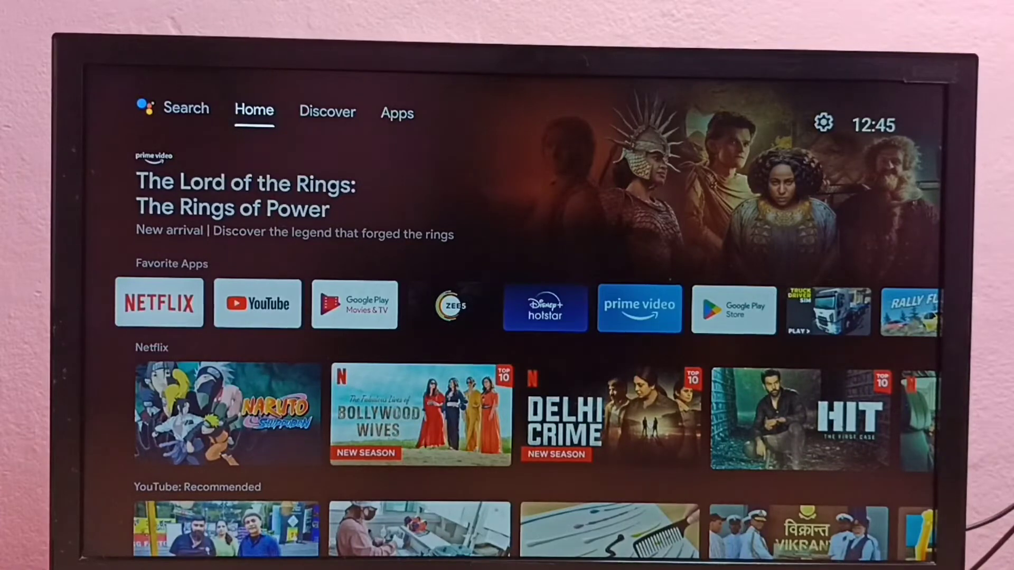
pyautogui.click(397, 113)
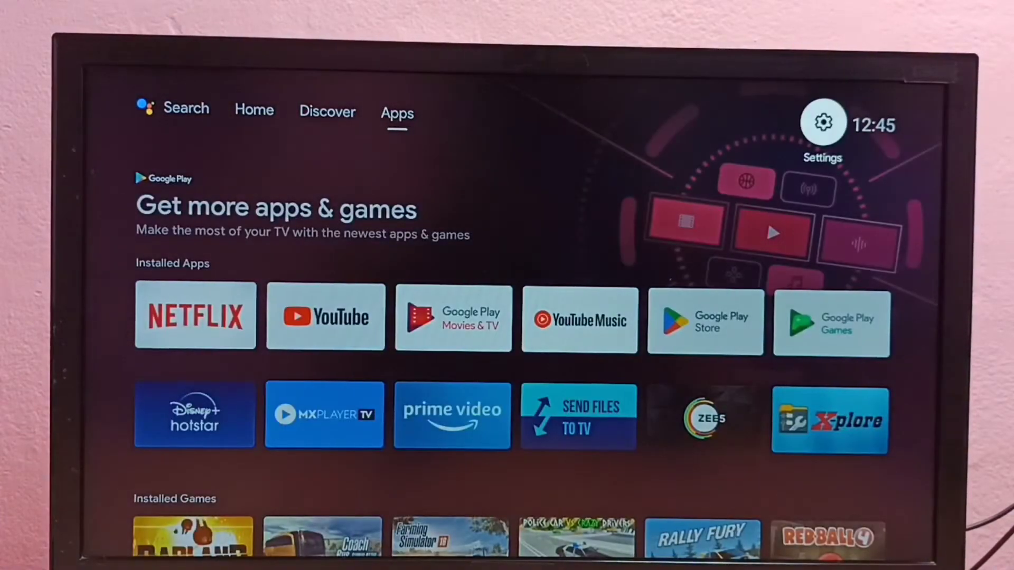
# - Go from the Settings gear into Network & Internet, showing FTTH-DAA1 connected
pyautogui.click(823, 123)
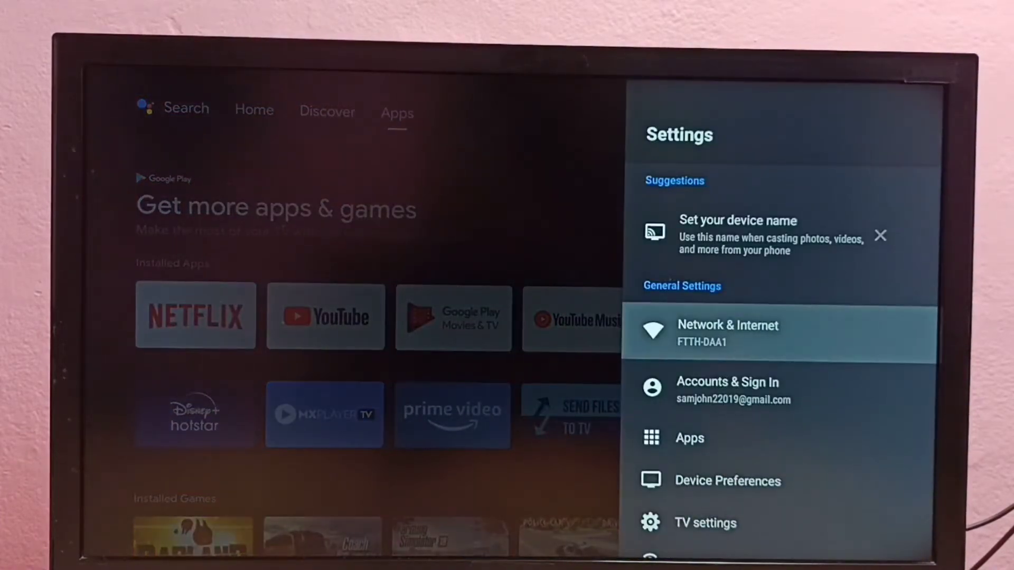
pyautogui.click(728, 325)
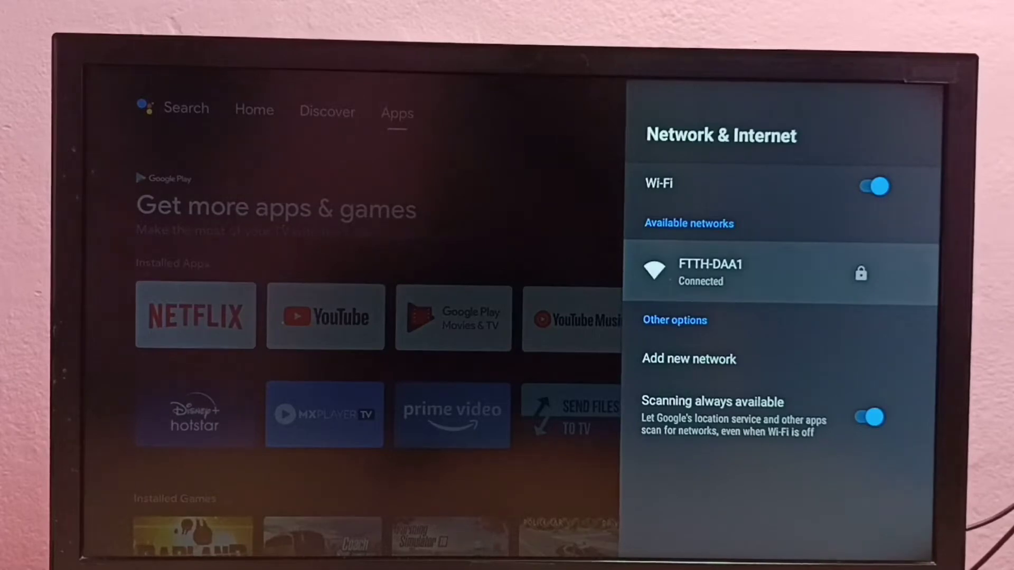
# - Forget the saved FTTH-DAA1 network, confirm, and return to the network list showing Not connected
pyautogui.click(709, 271)
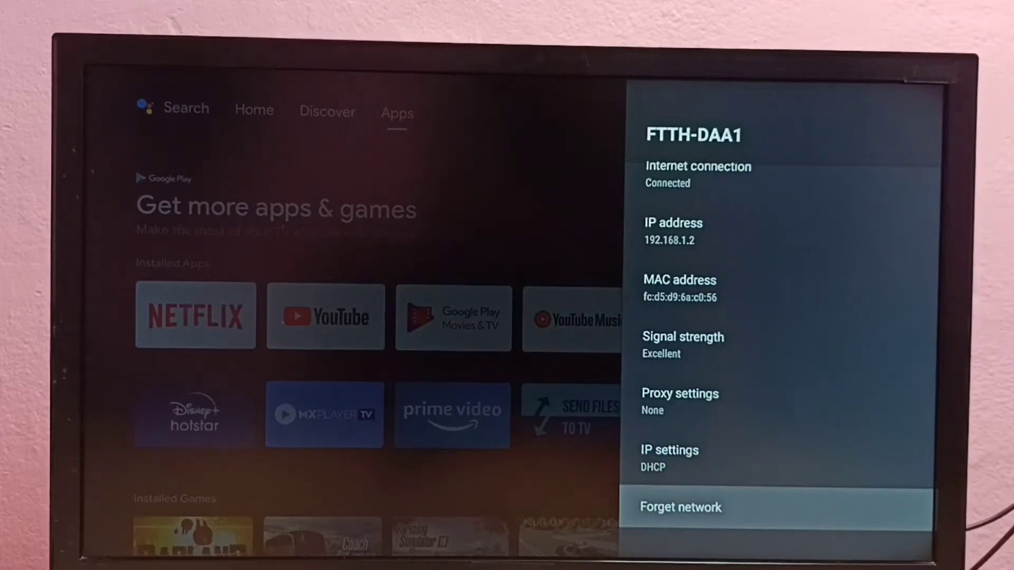
pyautogui.click(680, 507)
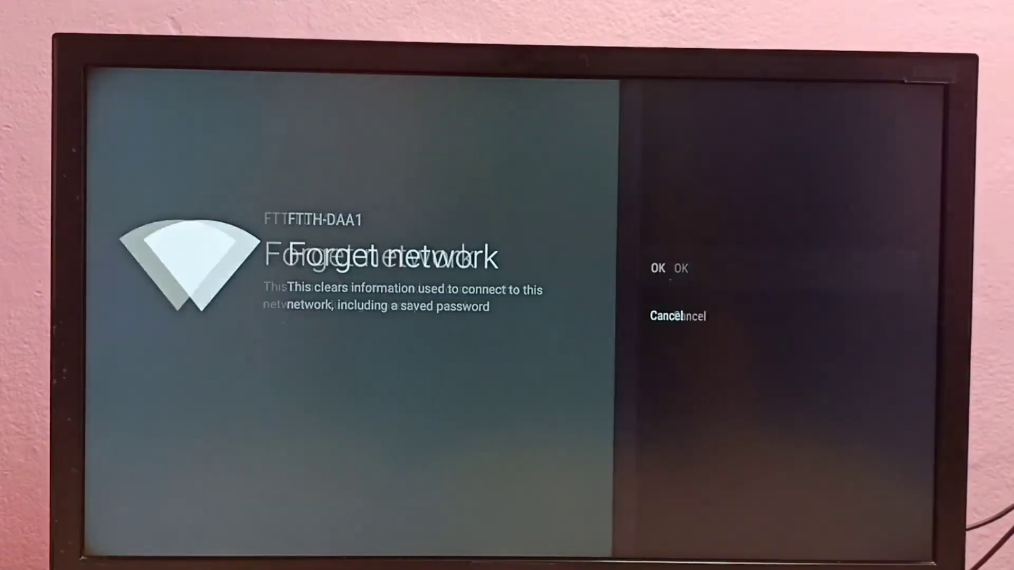
pyautogui.click(658, 267)
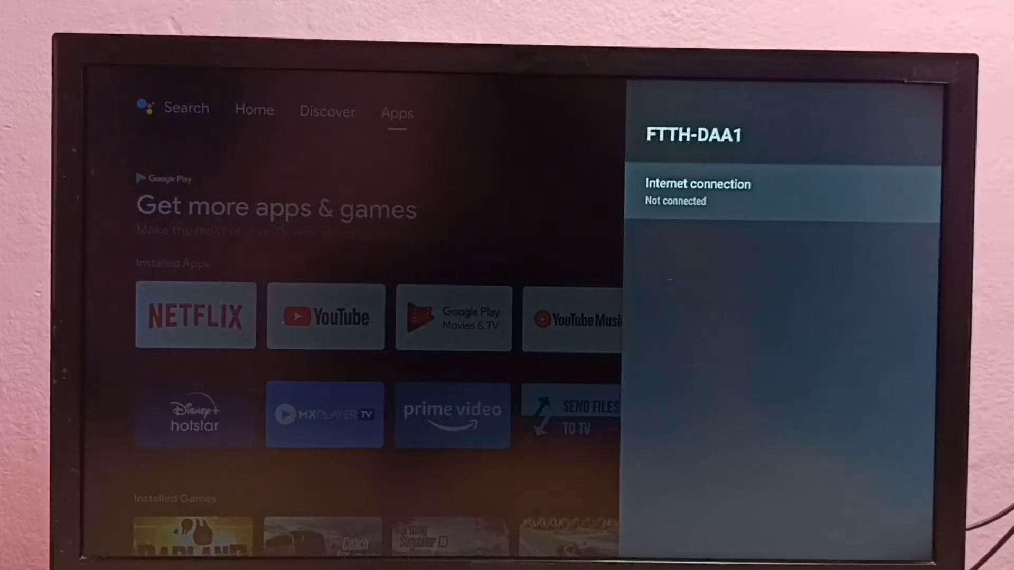
pyautogui.click(697, 193)
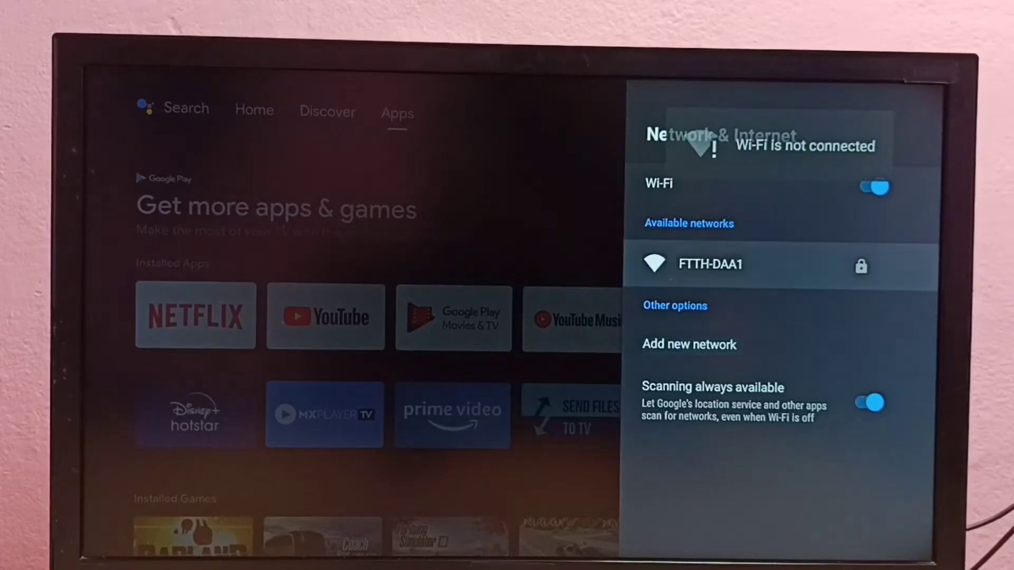
# - Select FTTH-DAA1 from Available networks to reach its password entry screen
pyautogui.click(710, 264)
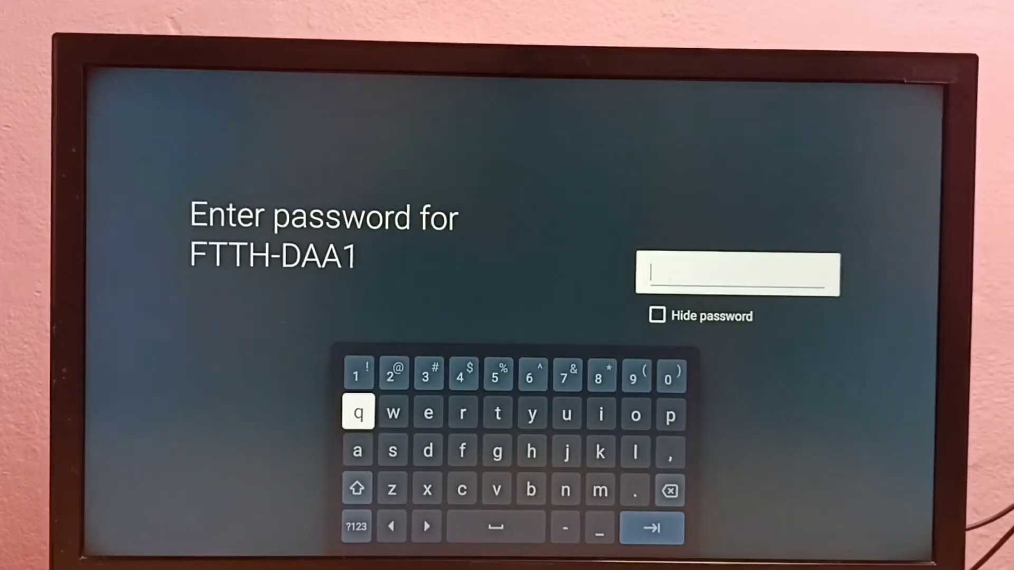
# - Enable Hide password, enter the new FTTH-DAA1 password and submit it to connect
pyautogui.click(657, 316)
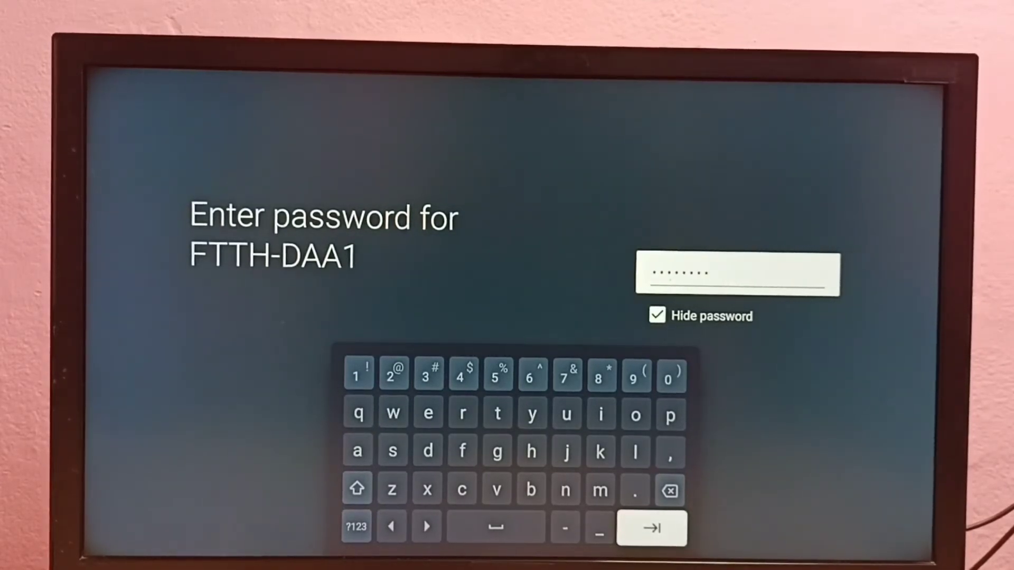
pyautogui.click(651, 527)
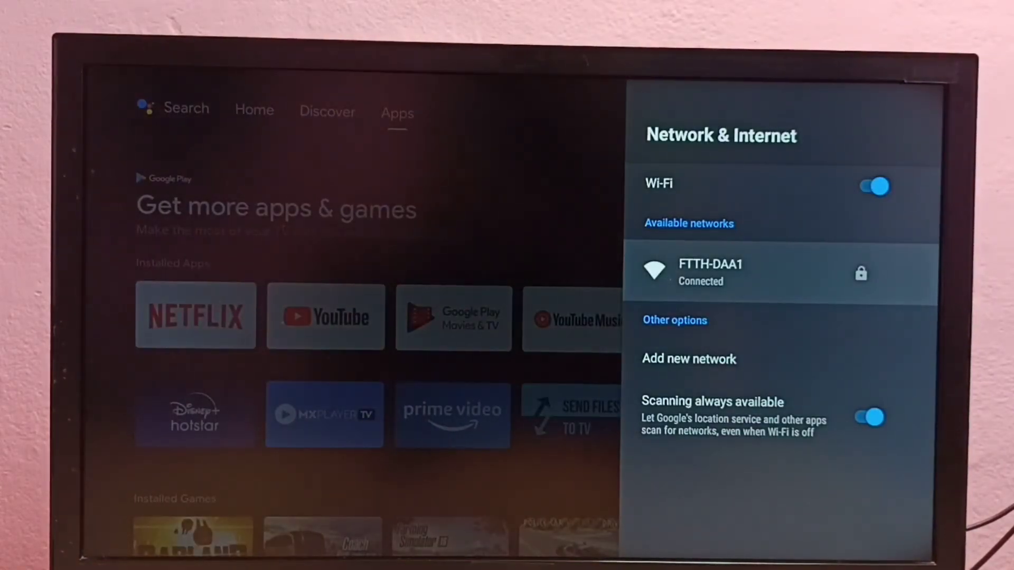
# - With FTTH-DAA1 showing Connected, back out to the main Settings list
pyautogui.press('Back')
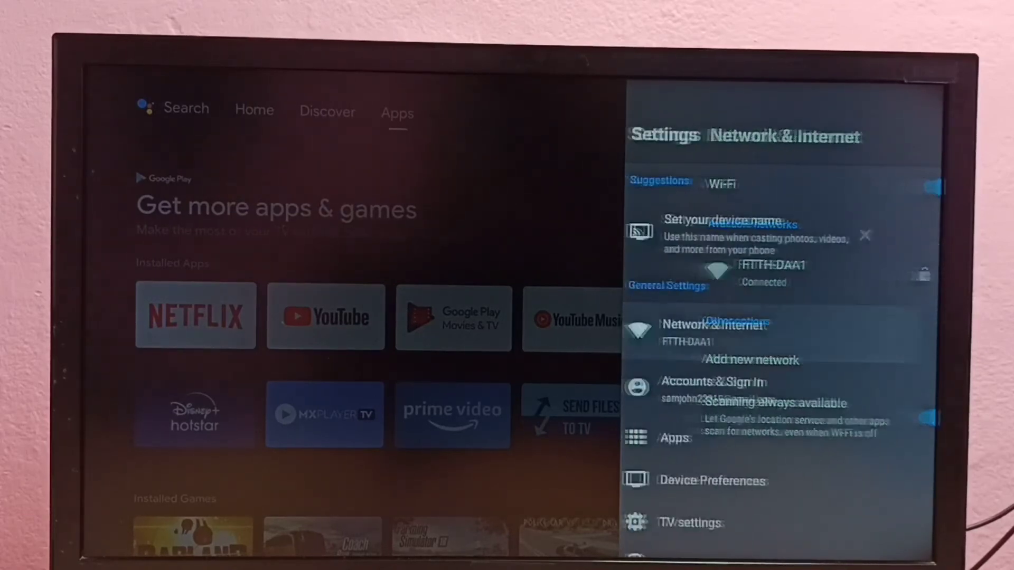